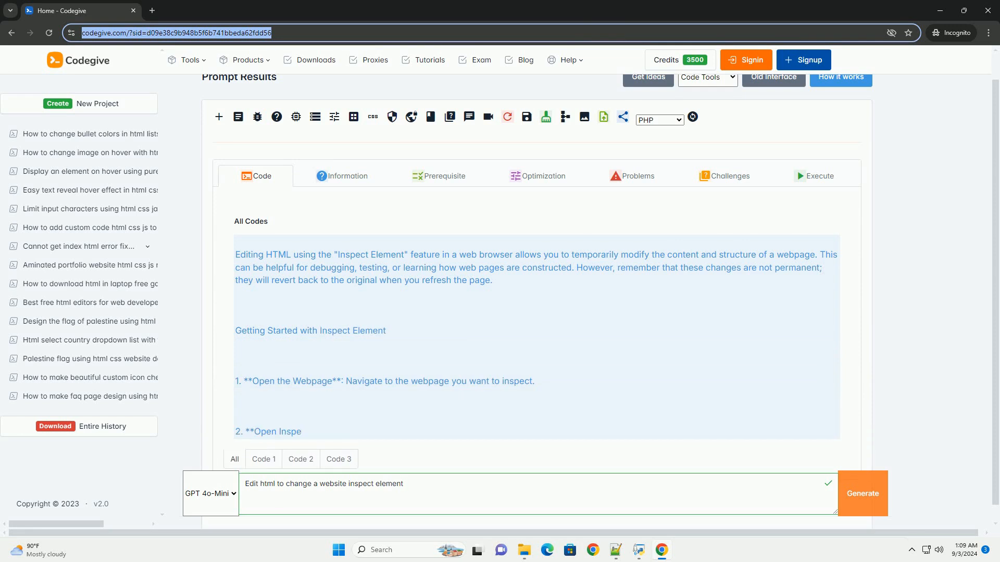
{"action": "scroll", "scroll_direction": "down", "scroll_amount": 3}
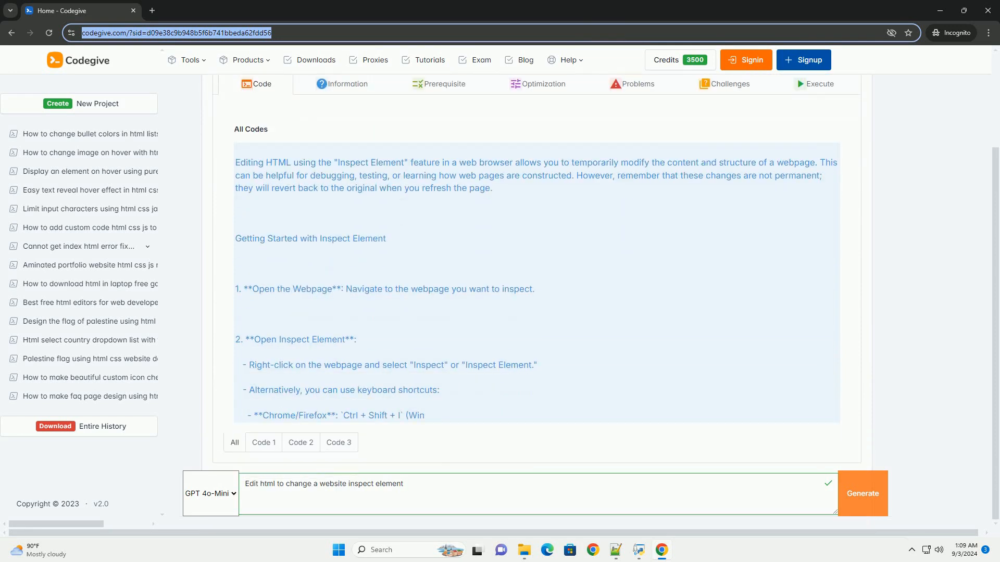
{"action": "scroll", "scroll_direction": "down", "scroll_amount": 3}
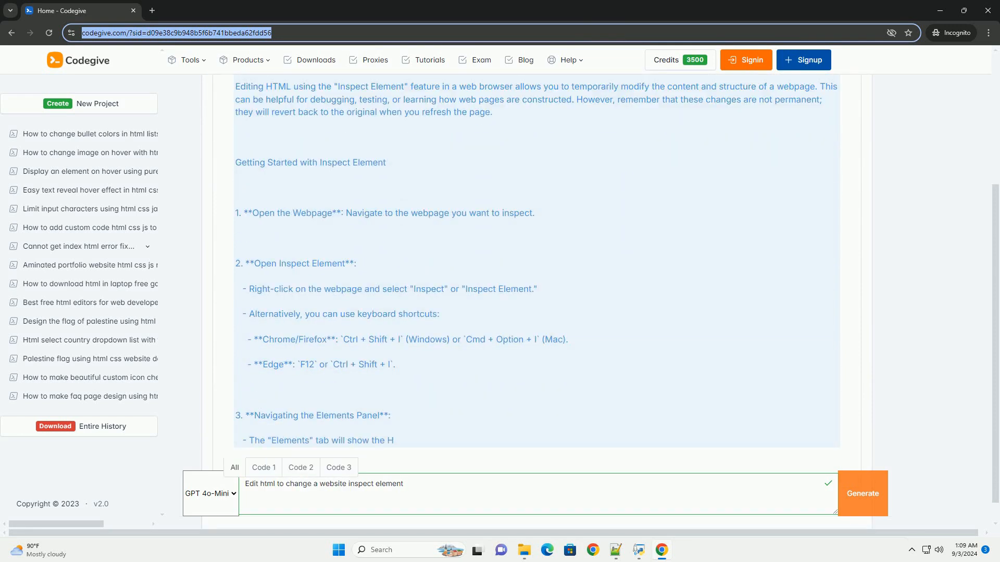
{"action": "scroll", "scroll_direction": "down", "scroll_amount": 3}
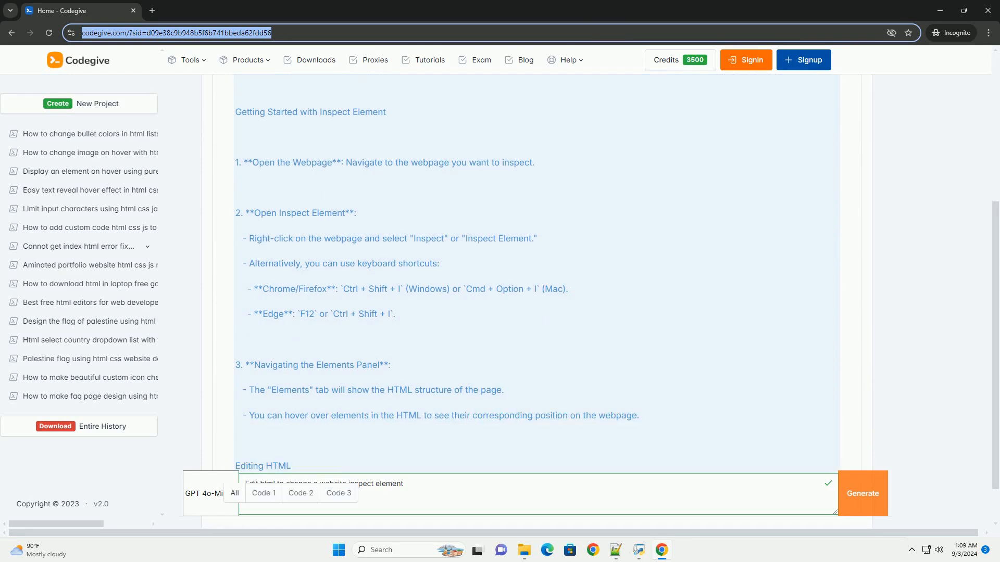
{"action": "scroll", "scroll_direction": "down", "scroll_amount": 3}
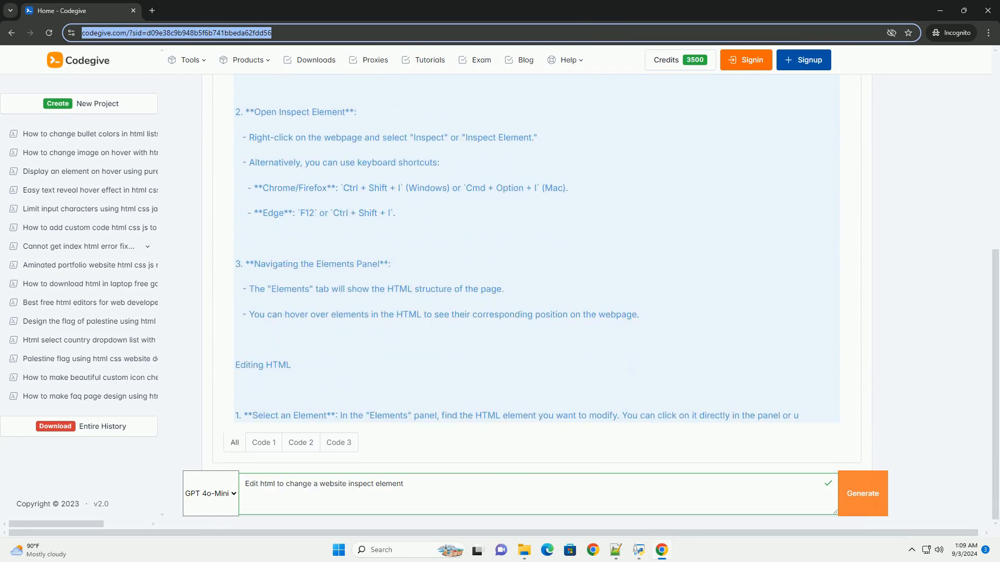
{"action": "scroll", "scroll_direction": "down", "scroll_amount": 3}
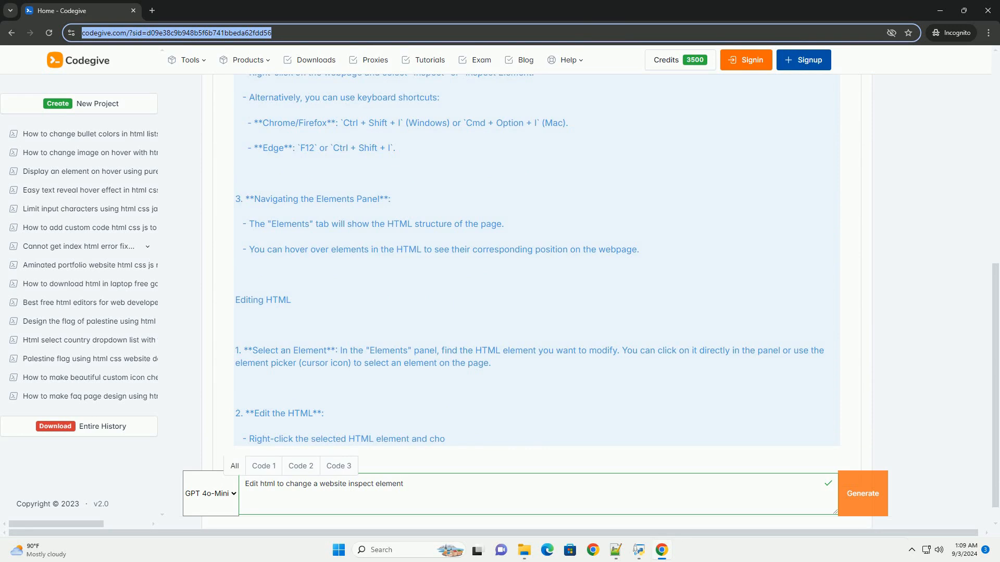
{"action": "scroll", "scroll_direction": "down", "scroll_amount": 3}
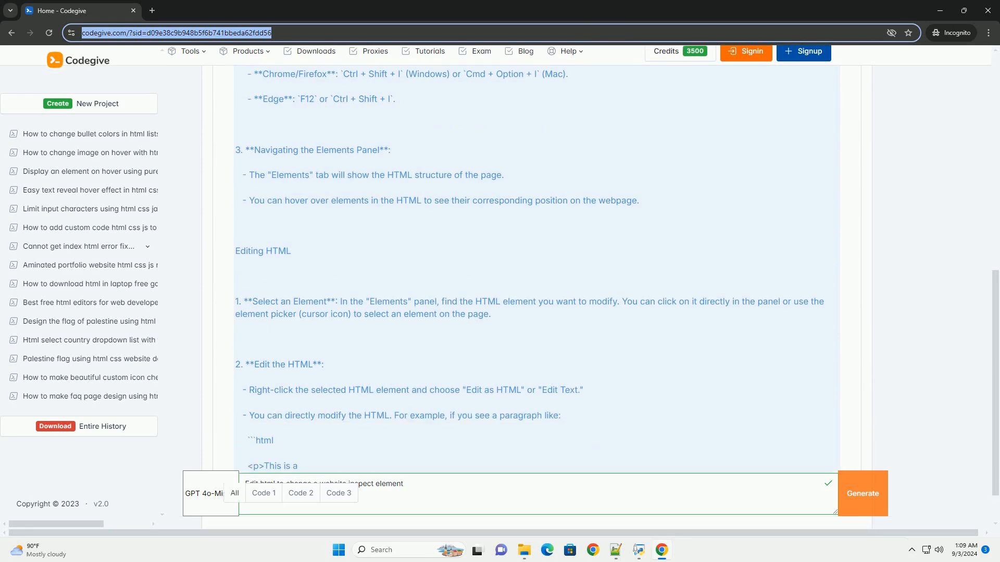
{"action": "scroll", "scroll_direction": "down", "scroll_amount": 3}
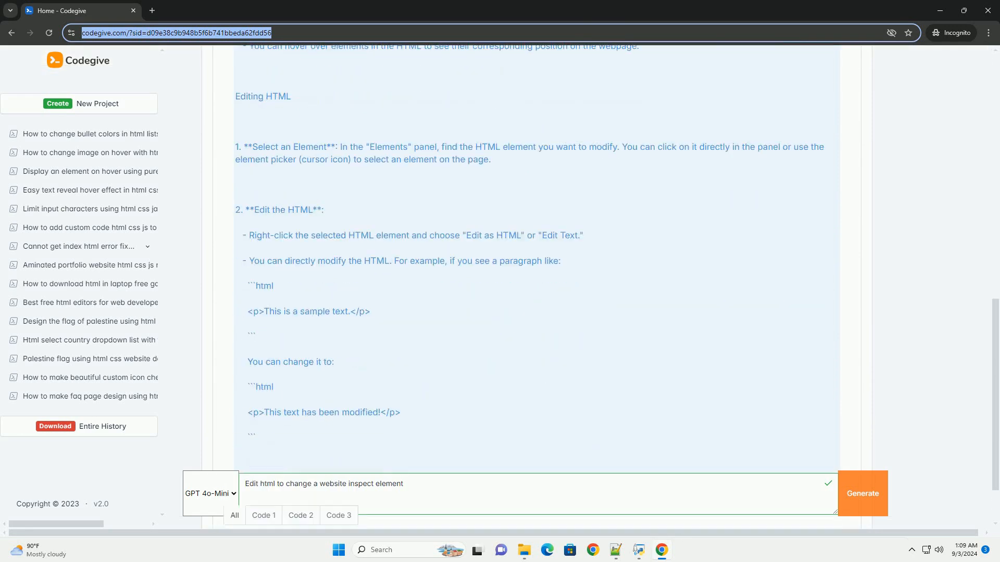
{"action": "scroll", "scroll_direction": "down", "scroll_amount": 3}
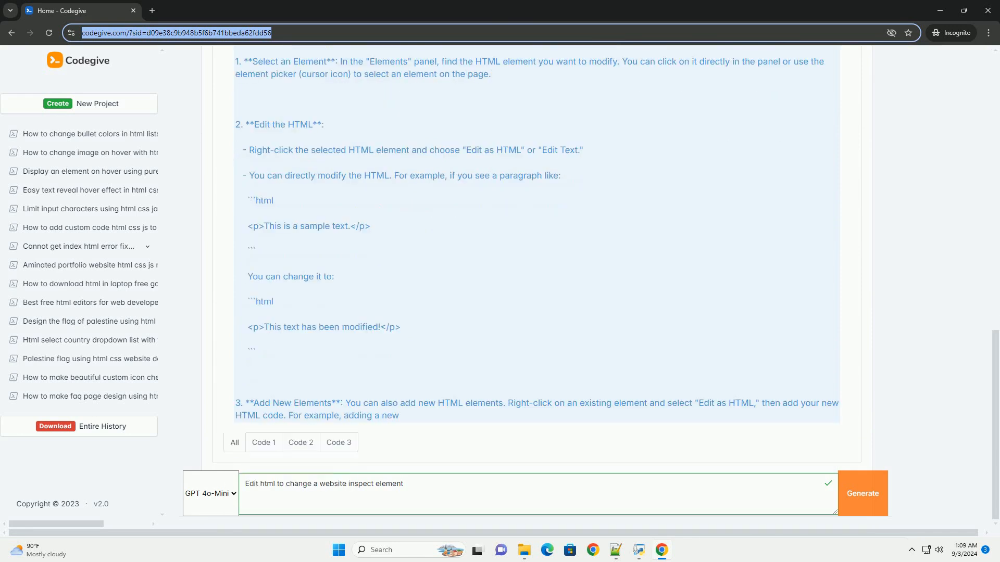
{"action": "scroll", "scroll_direction": "down", "scroll_amount": 3}
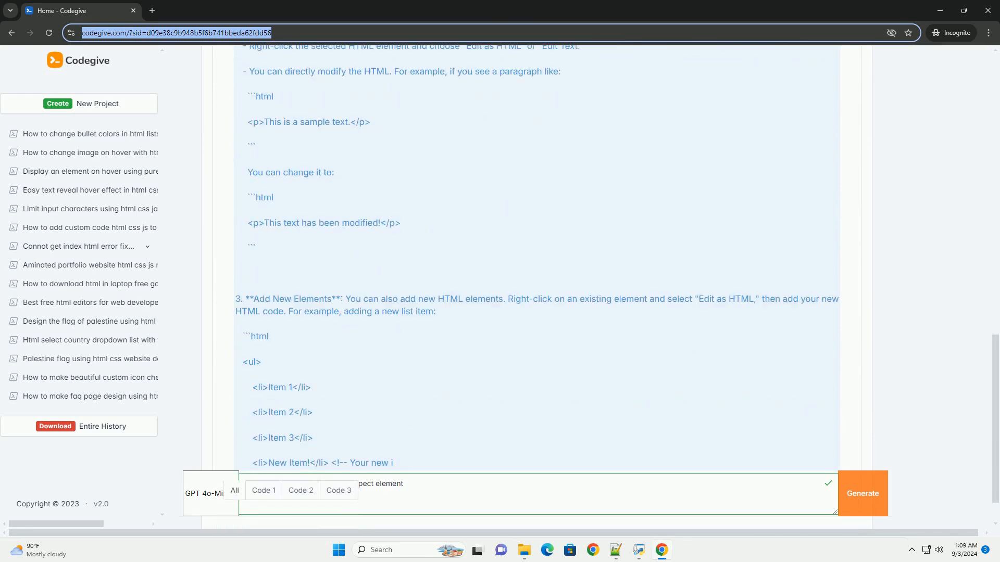
{"action": "scroll", "scroll_direction": "down", "scroll_amount": 3}
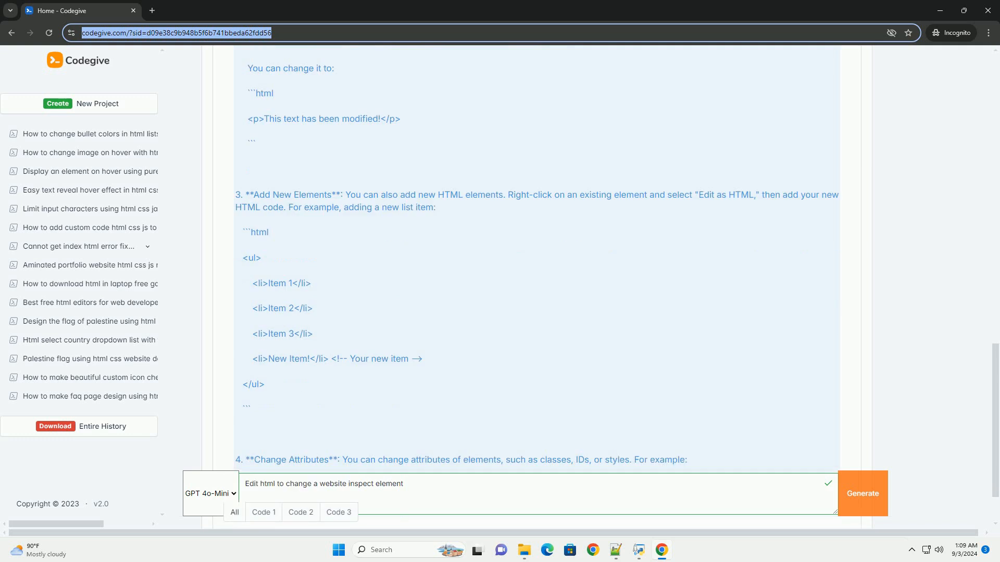
{"action": "scroll", "scroll_direction": "down", "scroll_amount": 3}
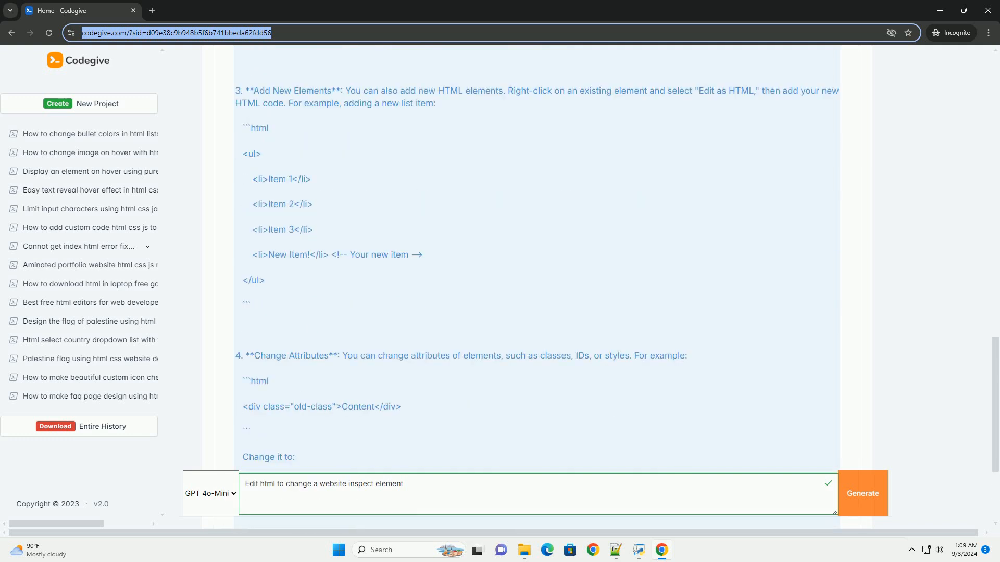
{"action": "scroll", "scroll_direction": "down", "scroll_amount": 3}
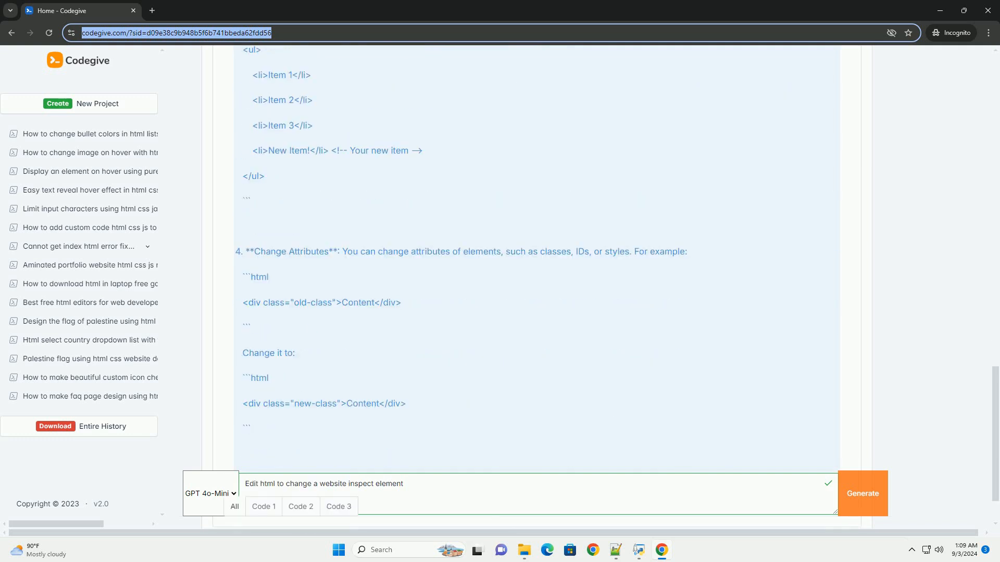
{"action": "scroll", "scroll_direction": "down", "scroll_amount": 3}
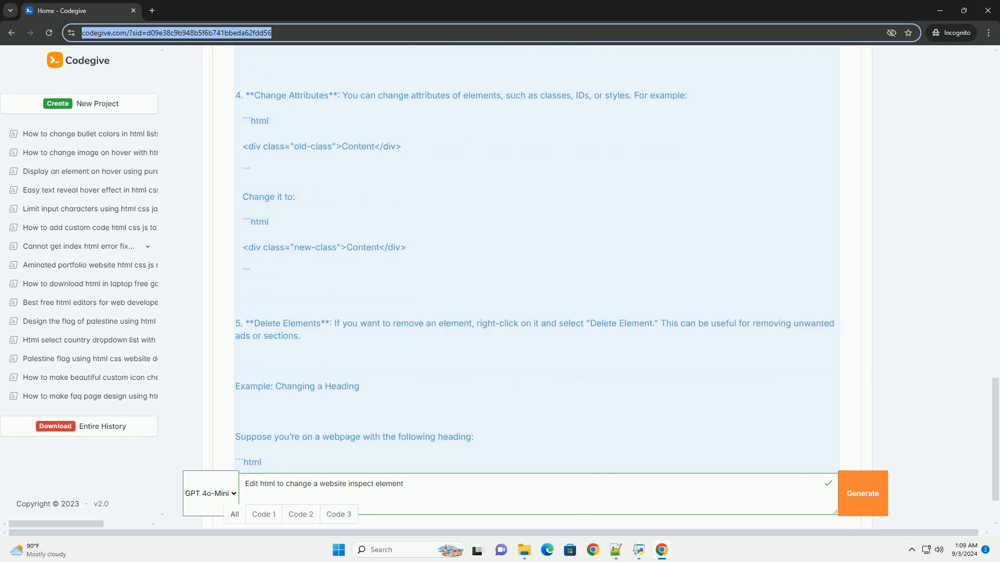
{"action": "scroll", "scroll_direction": "down", "scroll_amount": 3}
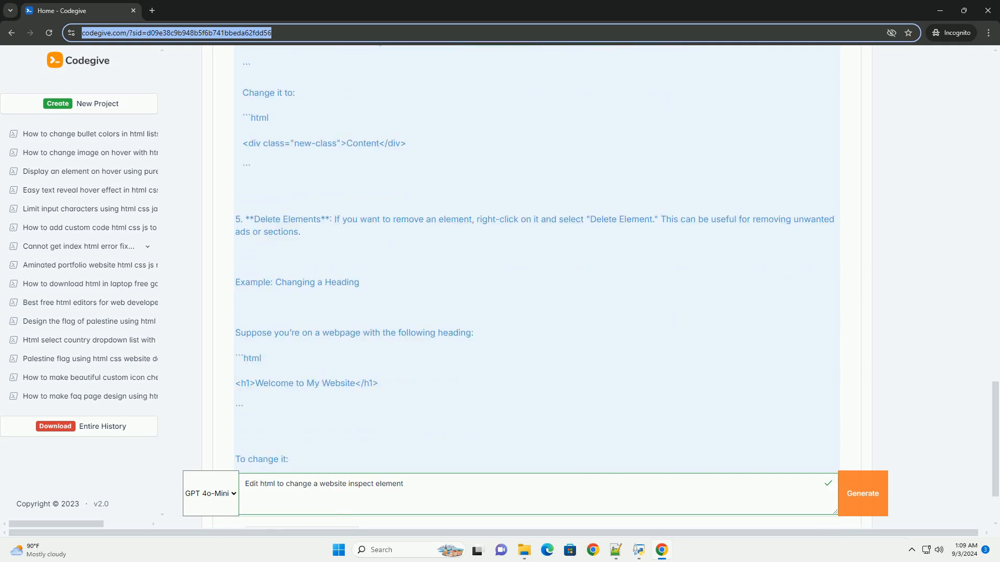
{"action": "scroll", "scroll_direction": "down", "scroll_amount": 3}
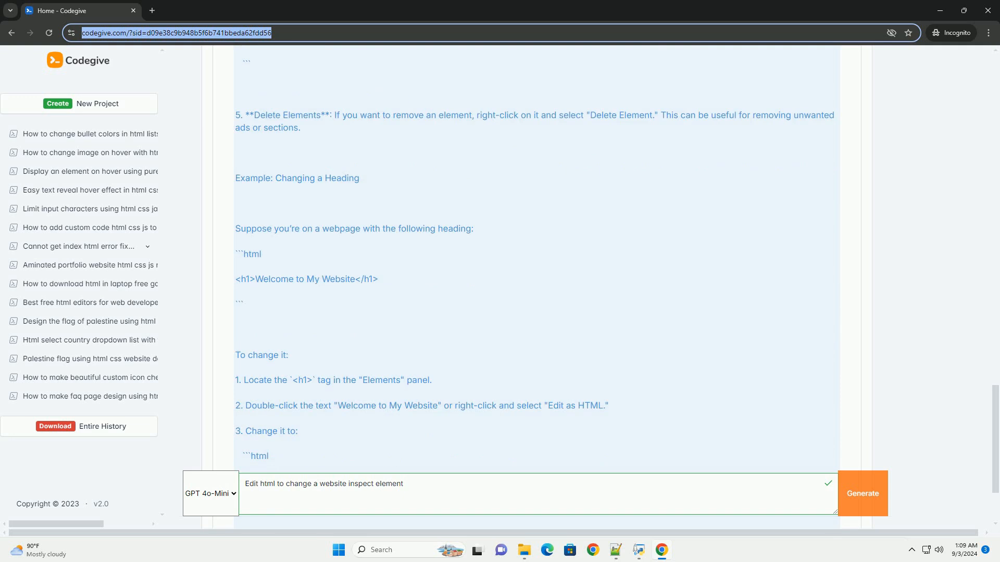
{"action": "scroll", "scroll_direction": "down", "scroll_amount": 3}
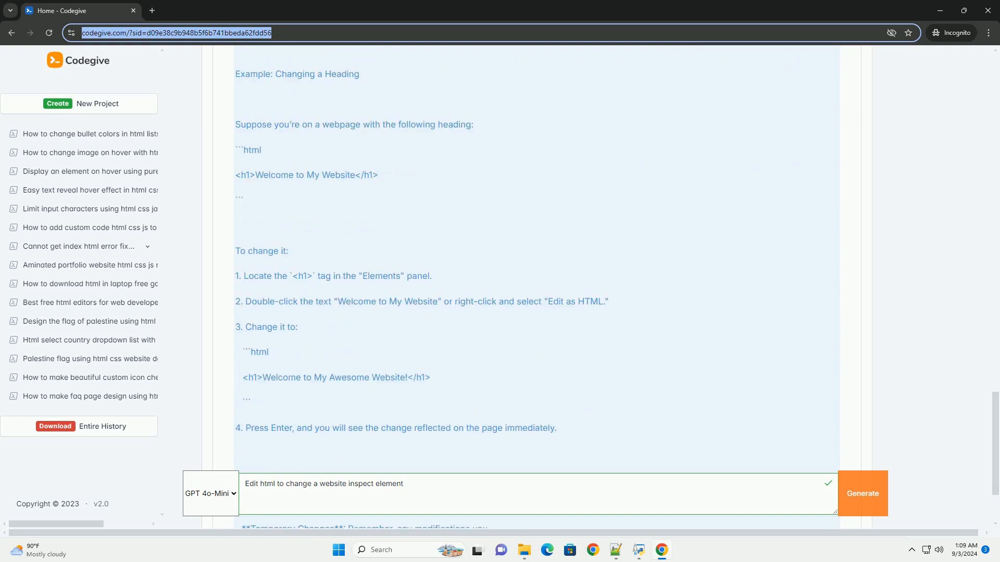
{"action": "scroll", "scroll_direction": "down", "scroll_amount": 3}
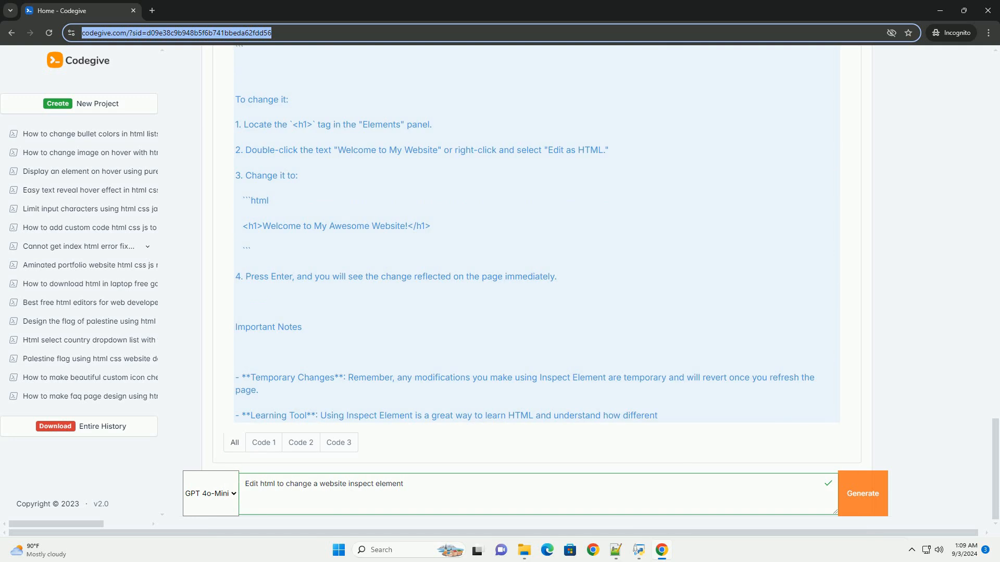
{"action": "scroll", "scroll_direction": "down", "scroll_amount": 3}
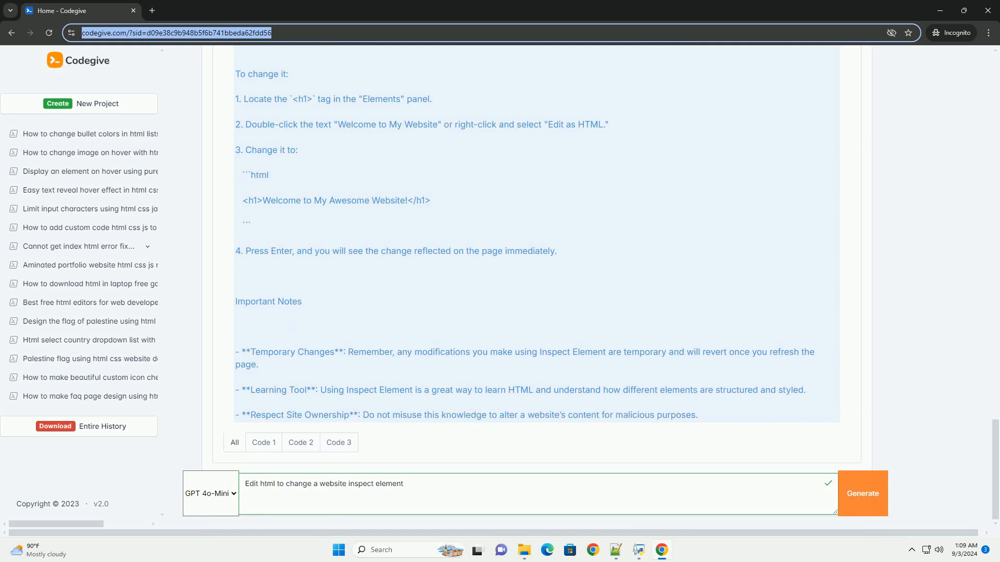
{"action": "scroll", "scroll_direction": "down", "scroll_amount": 3}
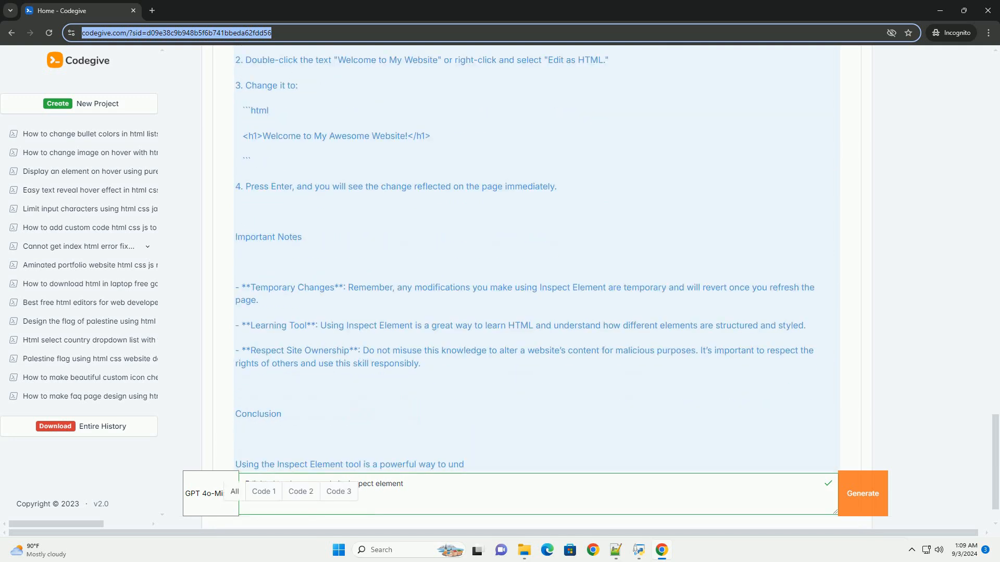
{"action": "scroll", "scroll_direction": "down", "scroll_amount": 3}
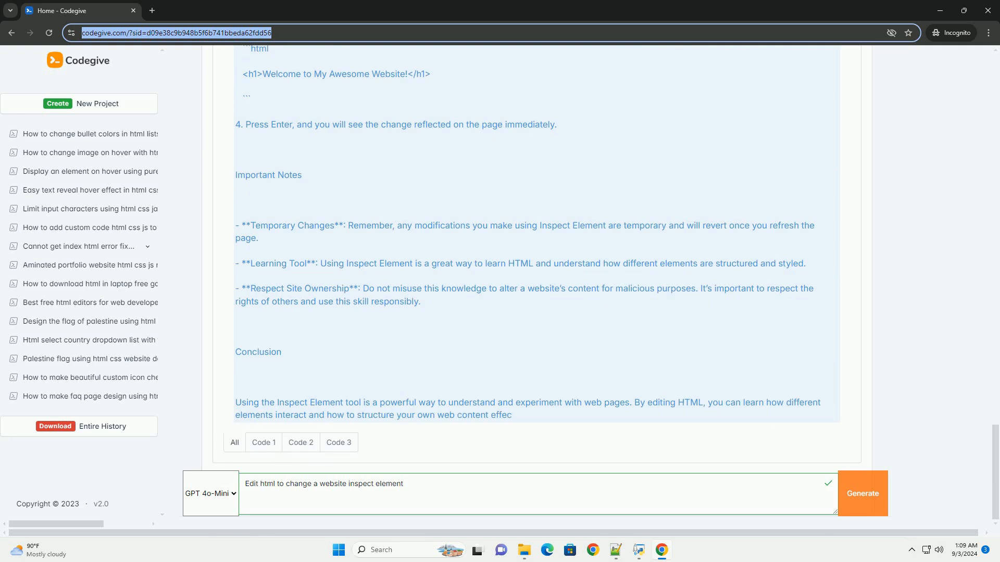